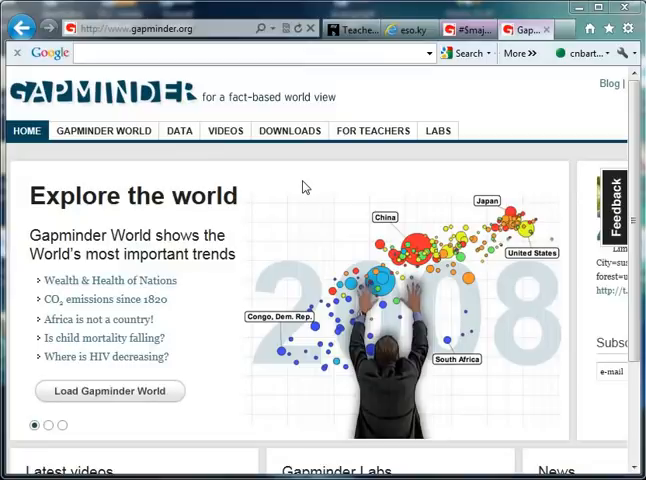
mouse_move(349, 145)
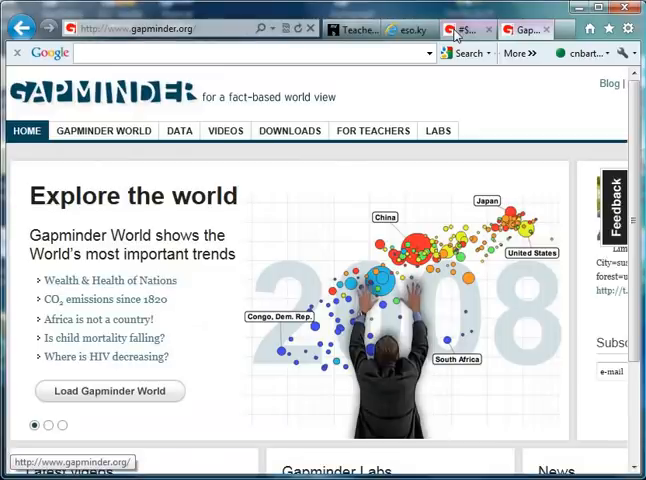
Step: On the Gapminder World chart, select United Kingdom and United States with trails on
left_click(110, 390)
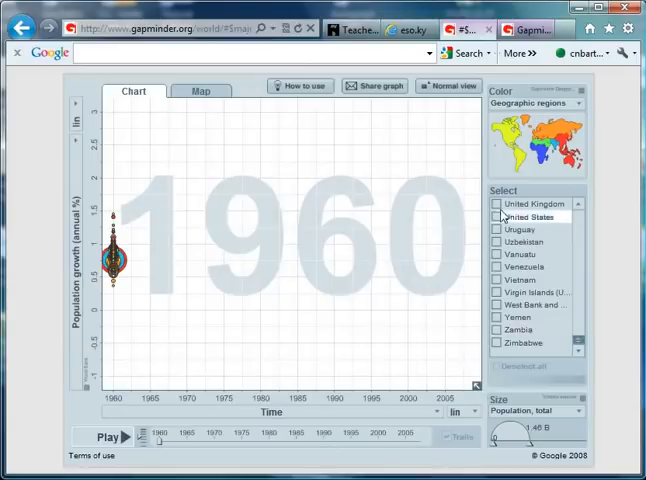
left_click(497, 217)
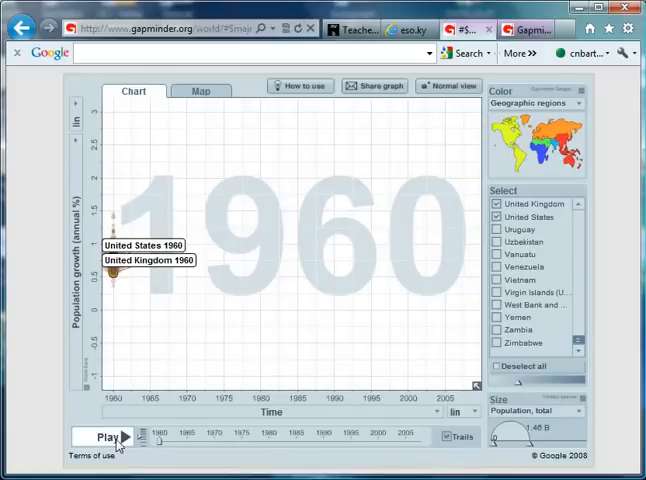
Step: Play the animation from 1960 to 2008, tracing UK and US population-growth trails
left_click(107, 437)
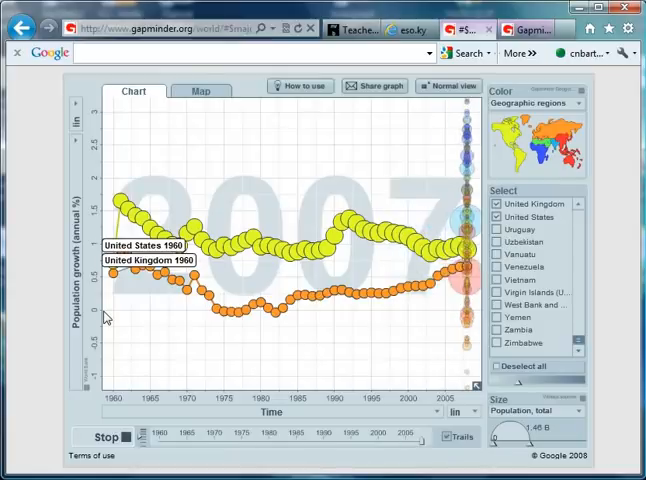
left_click(108, 436)
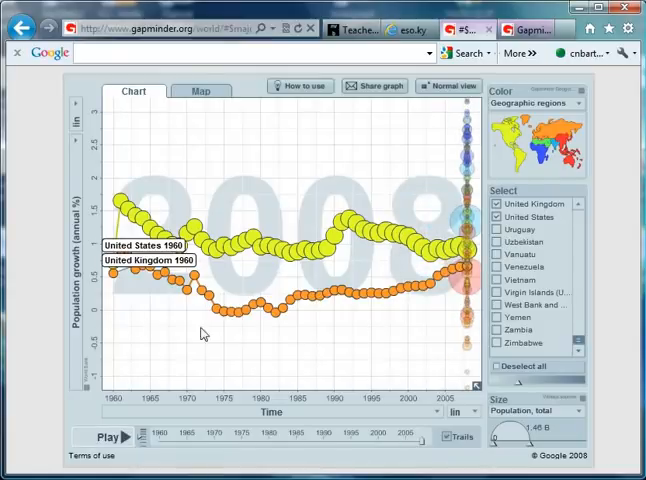
mouse_move(251, 323)
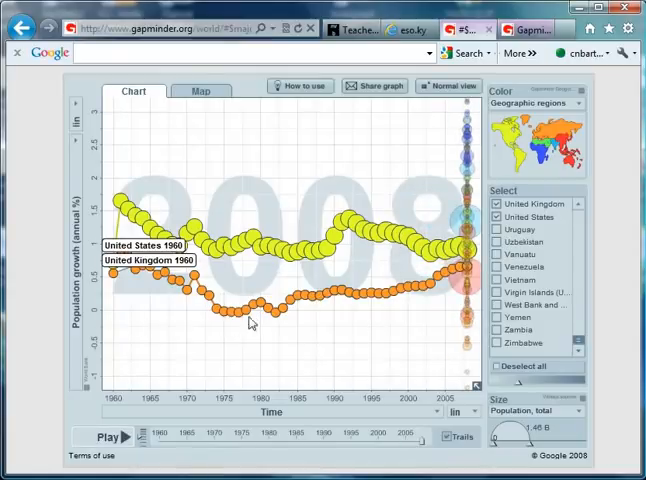
mouse_move(325, 346)
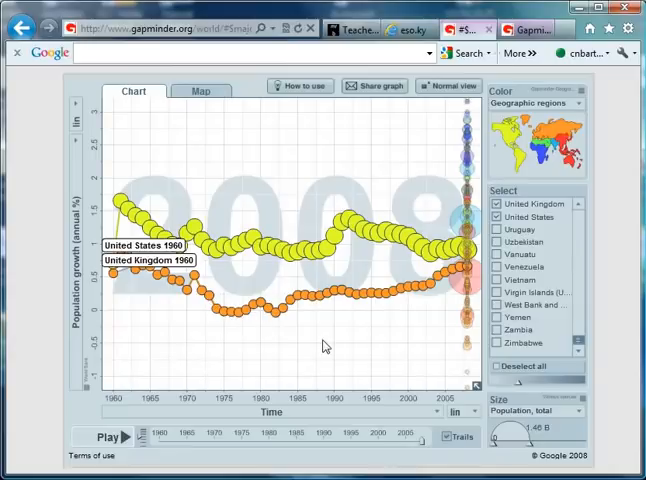
mouse_move(221, 364)
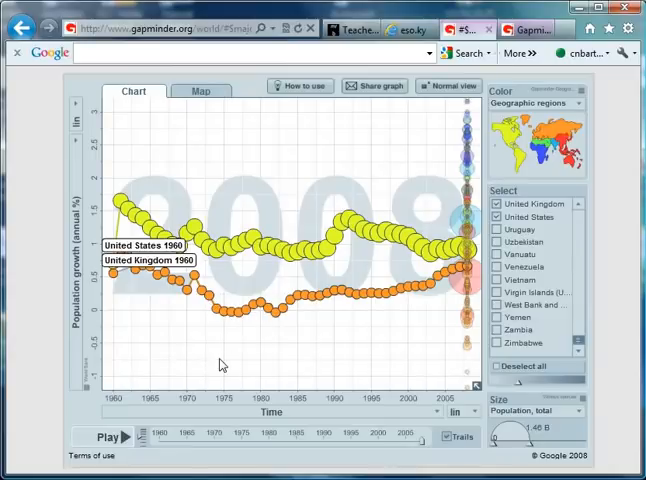
mouse_move(258, 277)
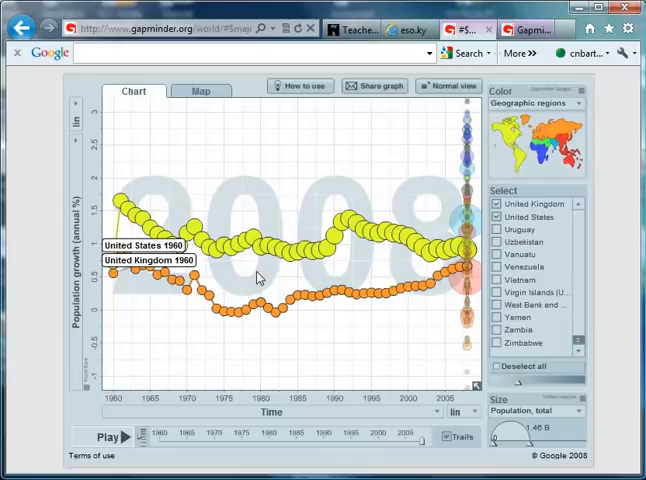
mouse_move(230, 281)
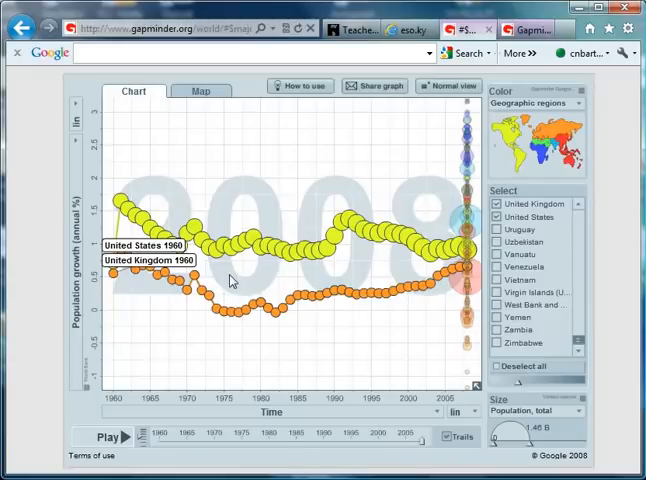
mouse_move(291, 277)
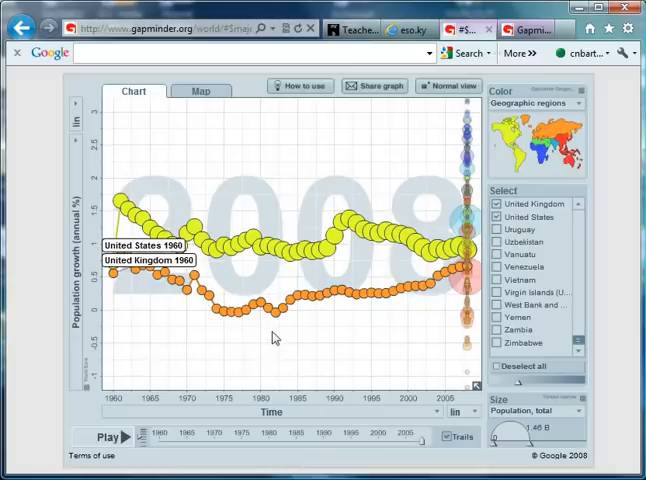
mouse_move(277, 320)
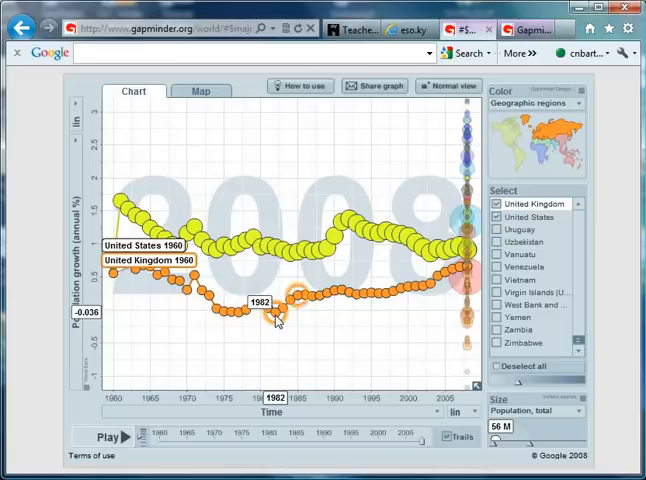
mouse_move(356, 271)
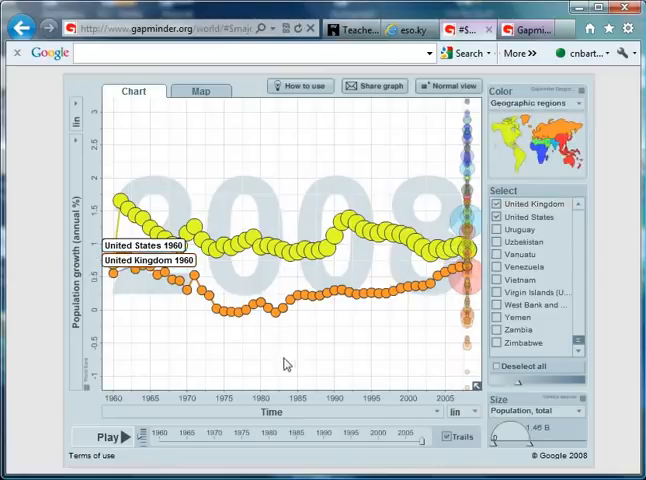
mouse_move(365, 280)
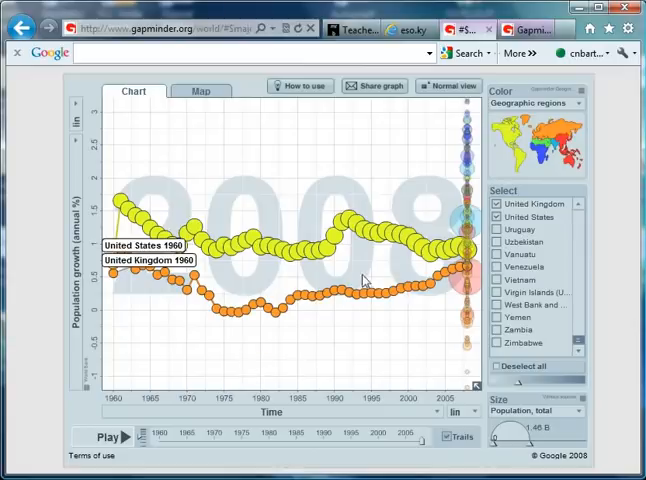
mouse_move(123, 200)
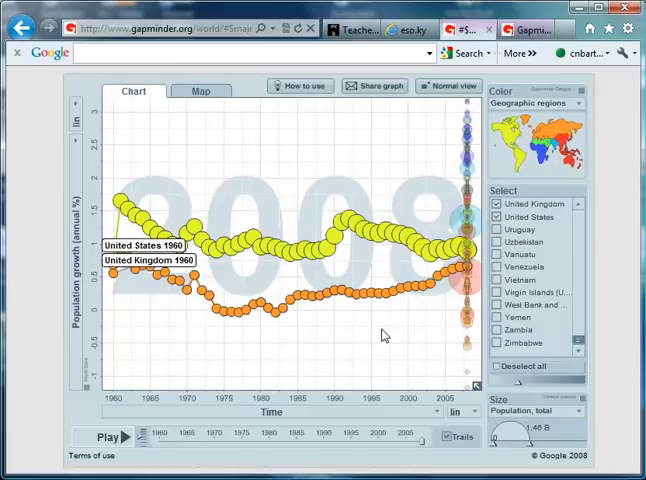
mouse_move(415, 363)
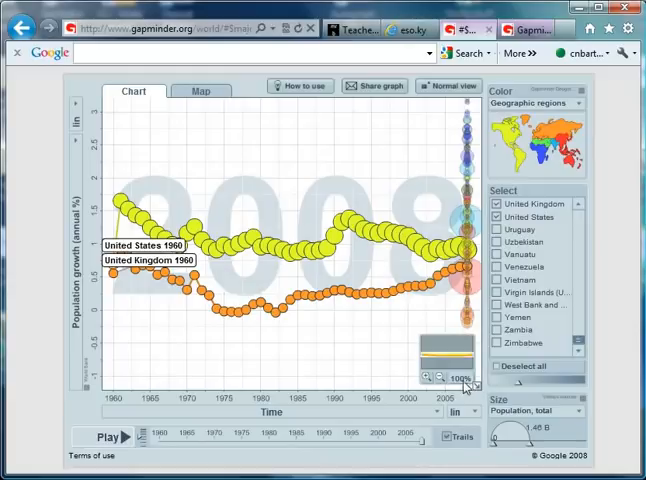
Step: Widen the growth axis range, then replay the UK/US animation and rewind to 1960
left_click(431, 377)
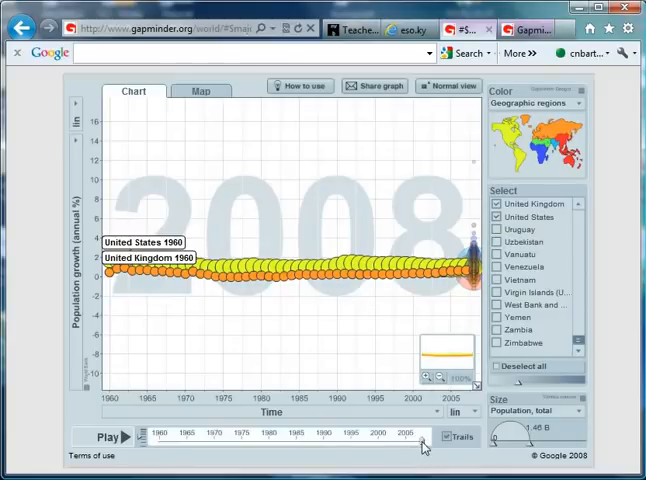
left_click(109, 437)
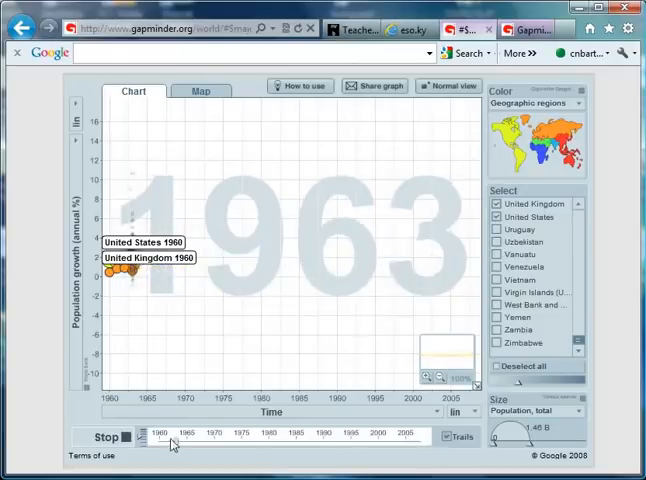
left_click(104, 436)
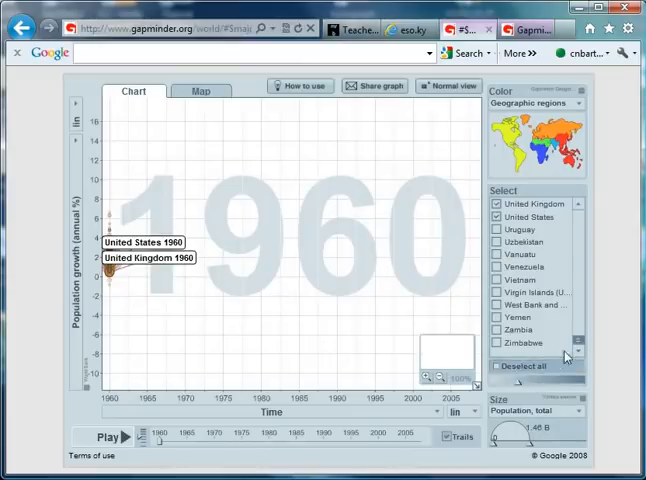
Step: Play Qatar's population-growth trail through 2008, then return to 1960 with nothing selected
scroll("down", 3)
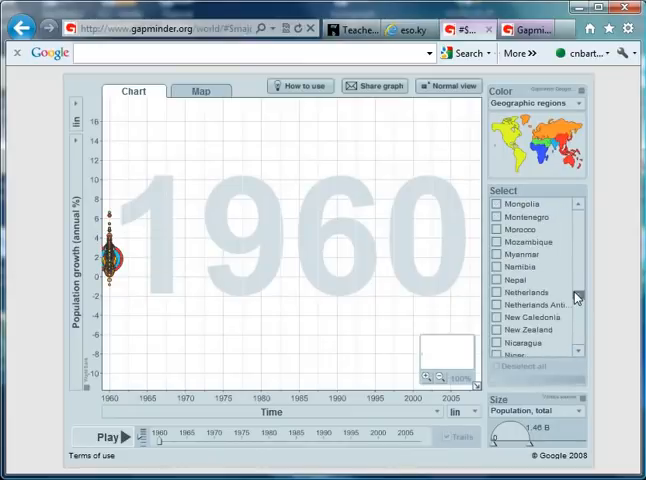
scroll("down", 3)
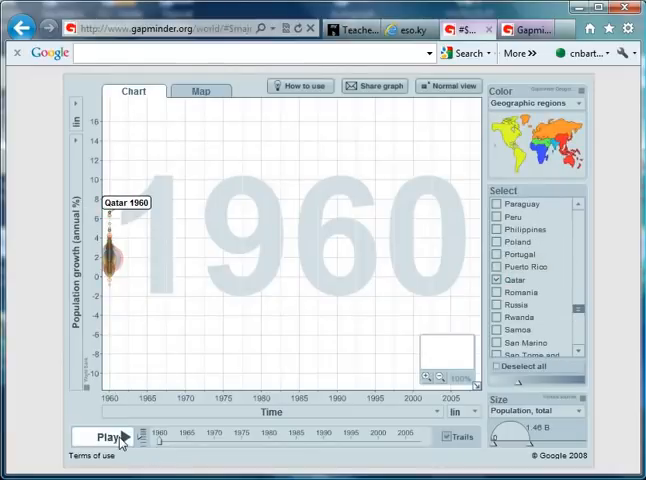
left_click(104, 437)
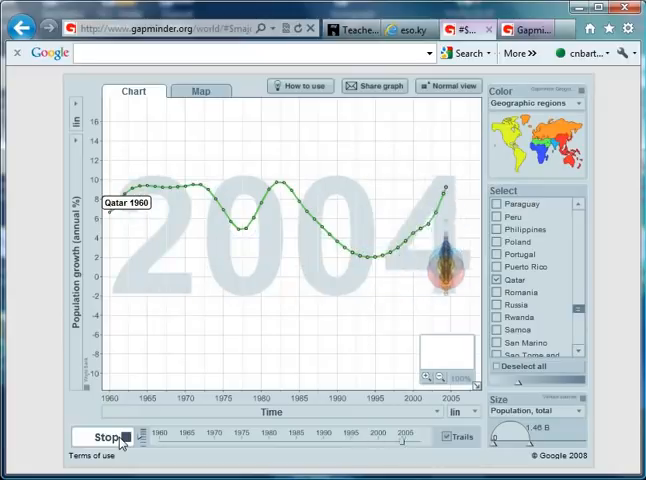
left_click(103, 437)
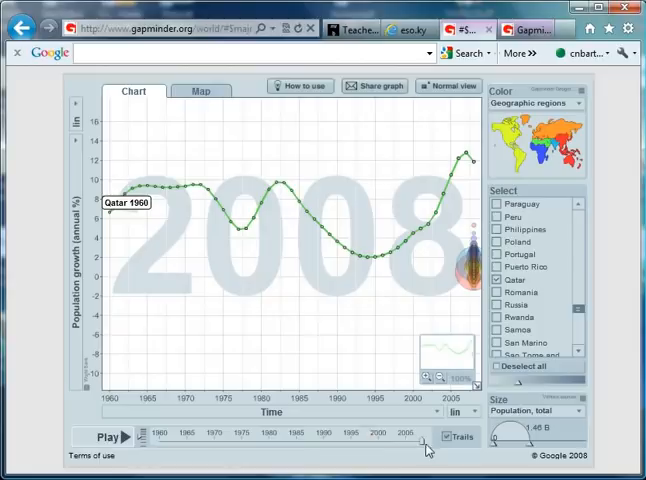
left_click(107, 437)
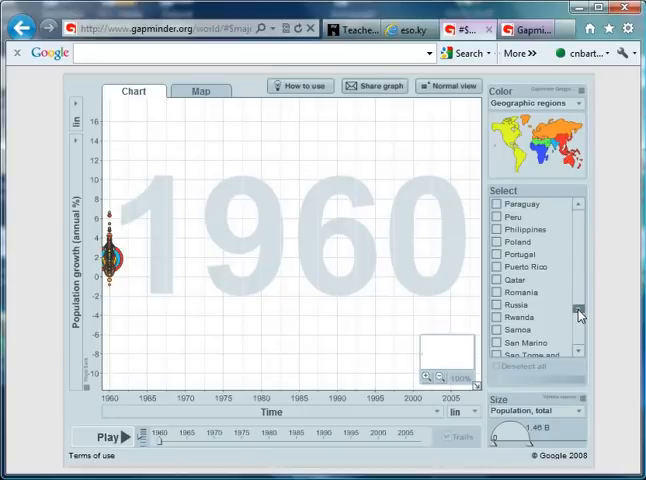
Step: Play Kosovo's population-growth trail to 2008, revealing its sharp drop near 1999
scroll("down", 3)
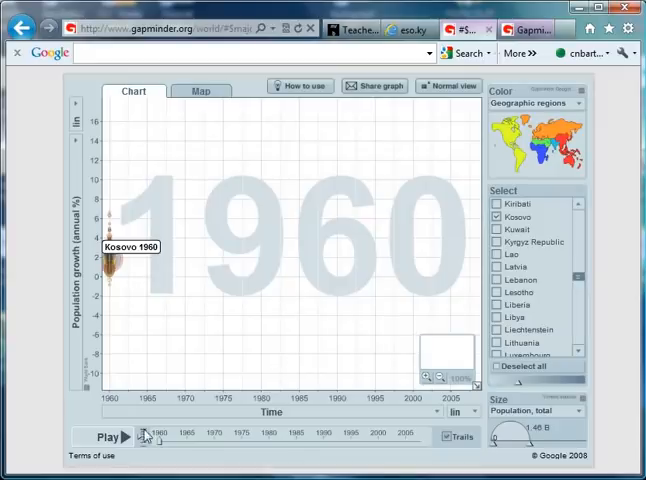
left_click(107, 438)
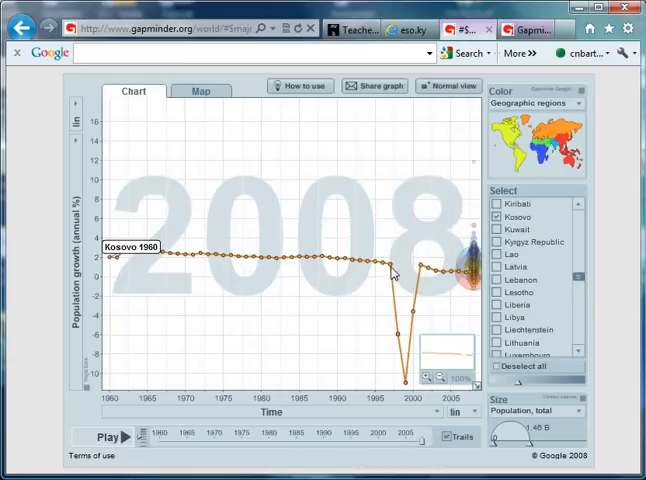
mouse_move(392, 268)
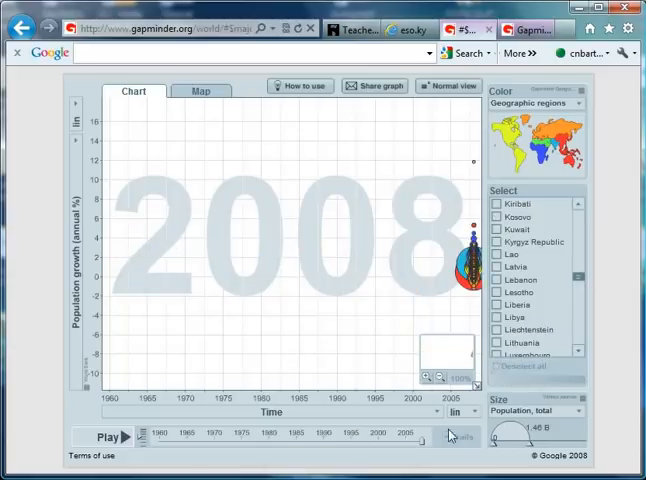
Step: Rewind to 1960, add Cayman Islands, and play its growth trail through 2008
left_click(106, 436)
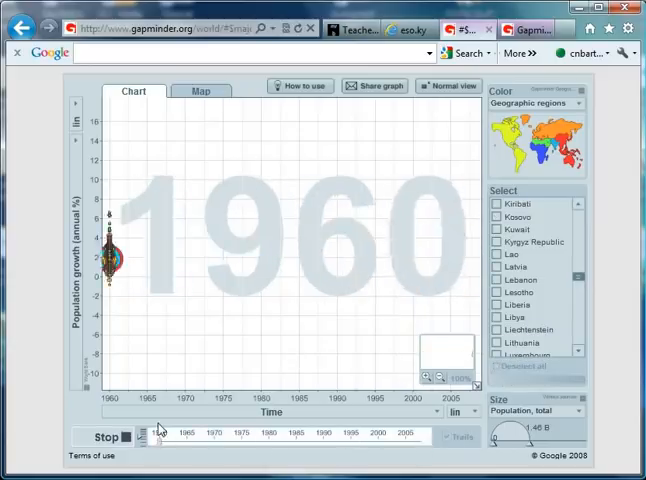
left_click(103, 434)
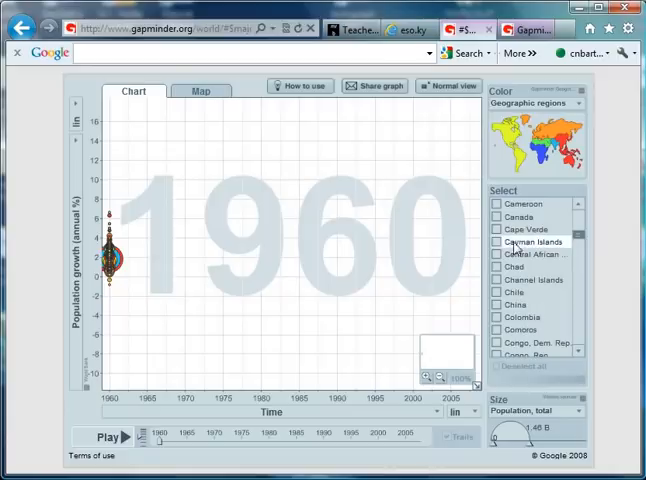
left_click(498, 241)
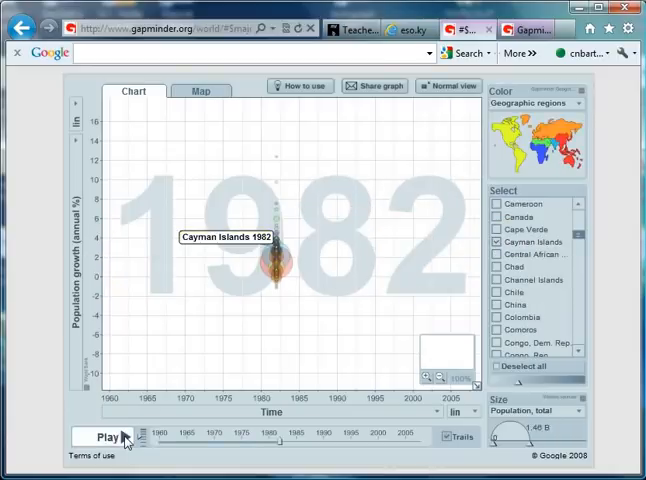
left_click(103, 438)
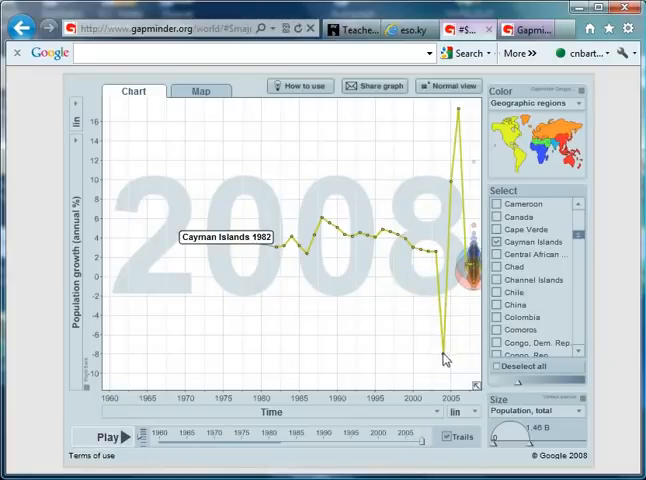
mouse_move(453, 202)
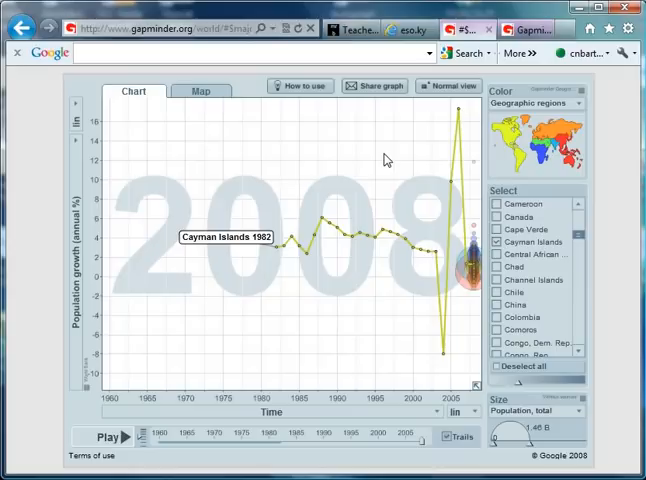
mouse_move(258, 190)
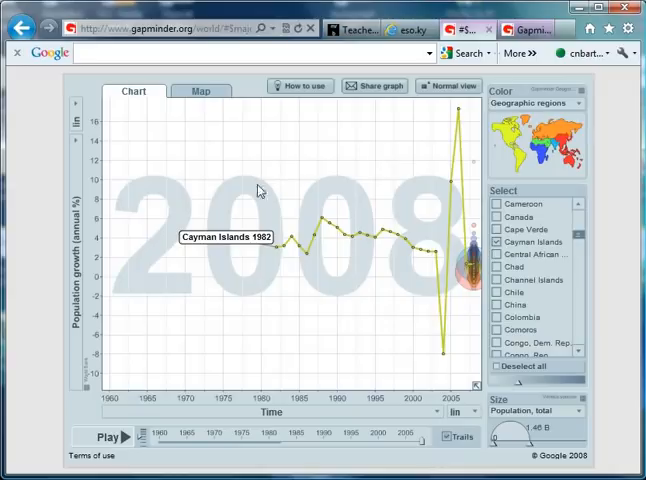
mouse_move(128, 324)
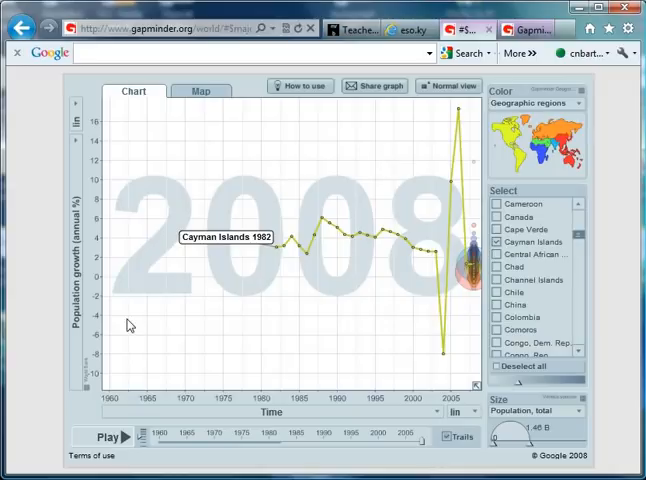